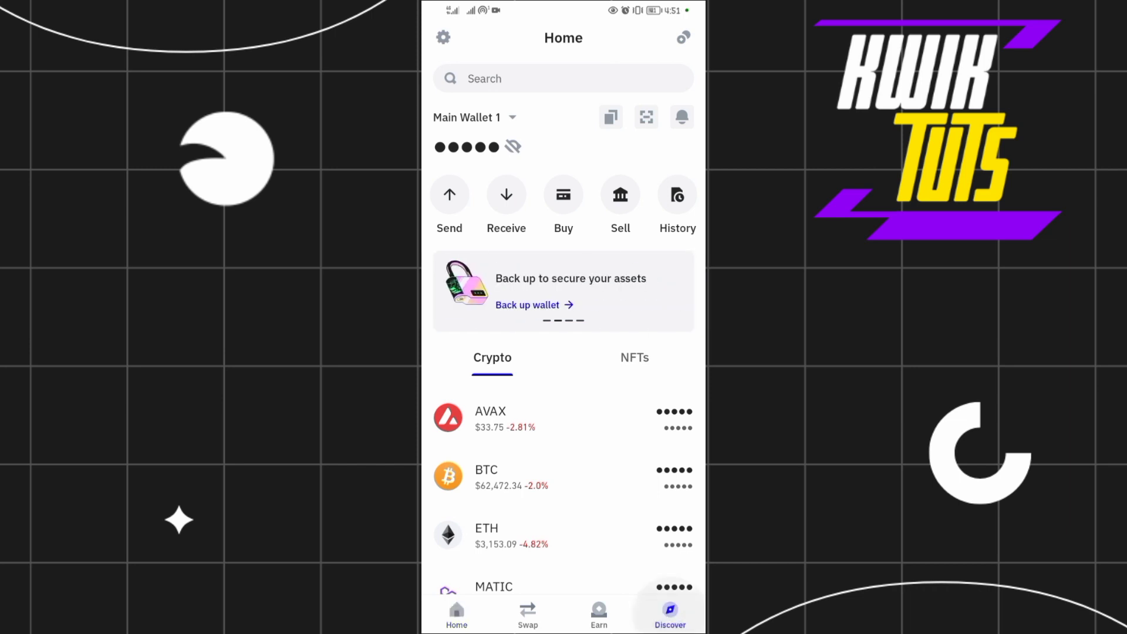
# Open PancakeSwap from the Discover dApp list in Trust Wallet's browser.
pyautogui.click(669, 615)
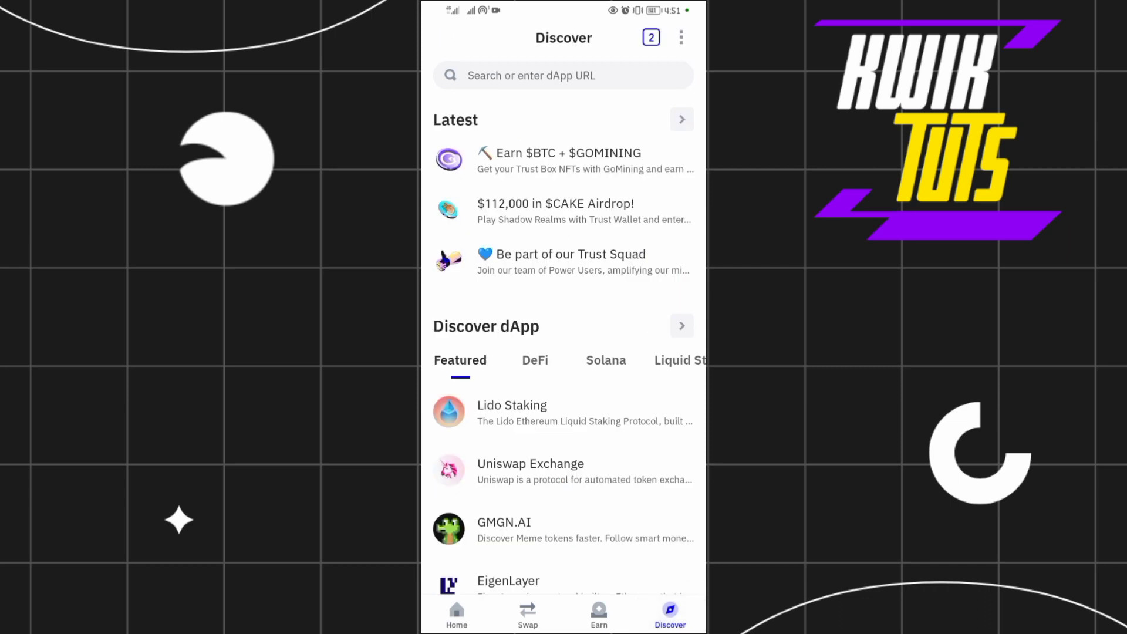
pyautogui.click(563, 75)
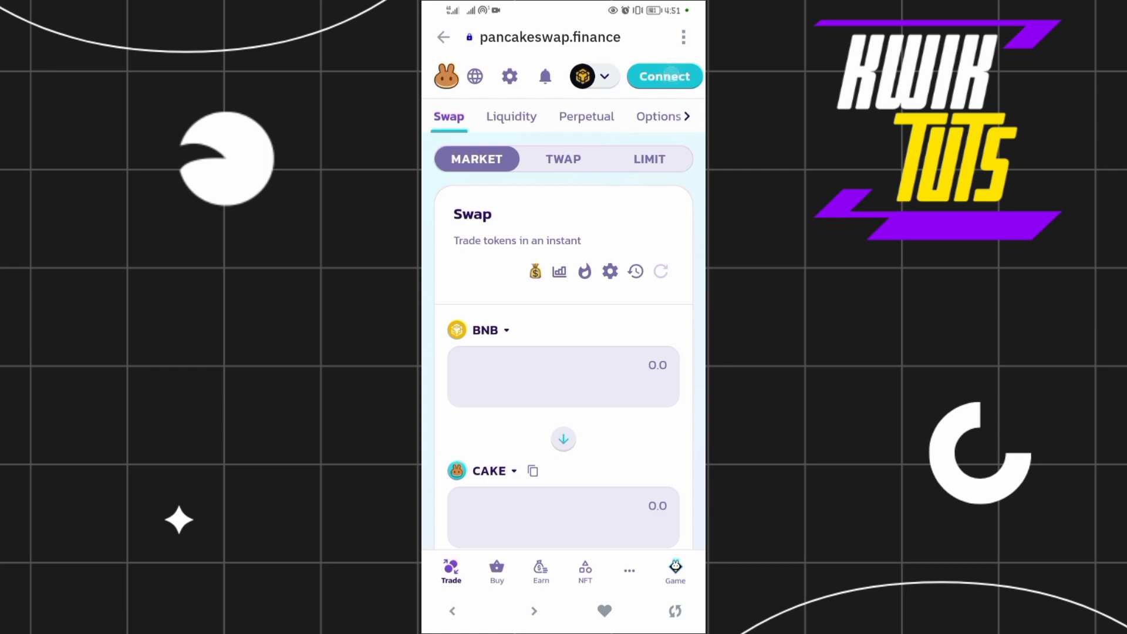
# Connect the wallet to PancakeSwap and keep BNB Chain as the selected network.
pyautogui.click(662, 76)
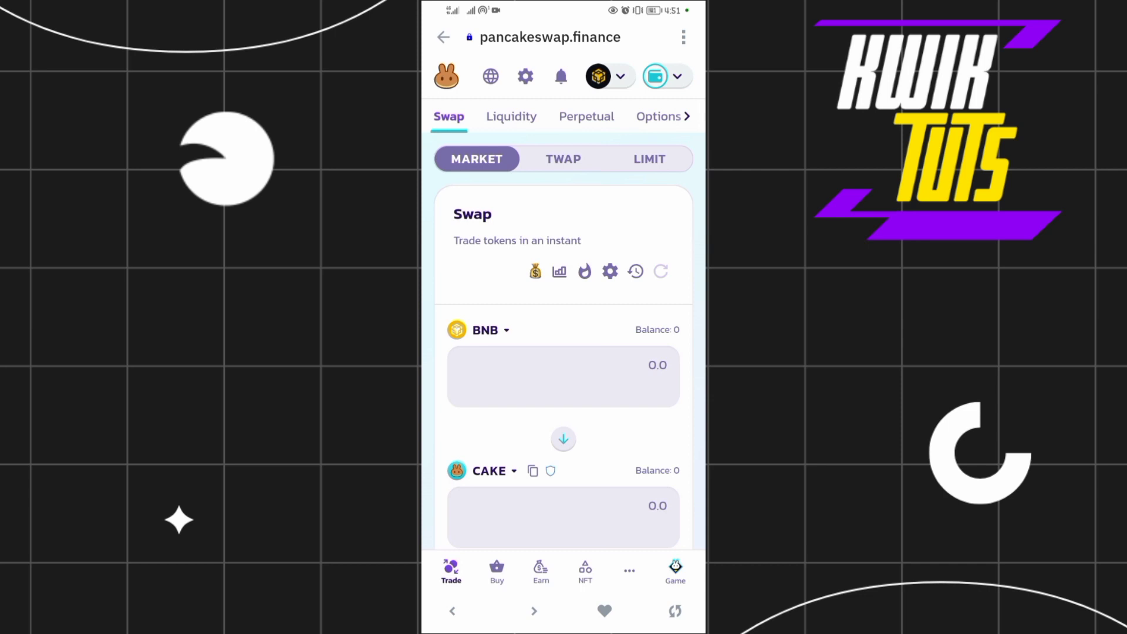
pyautogui.click(600, 76)
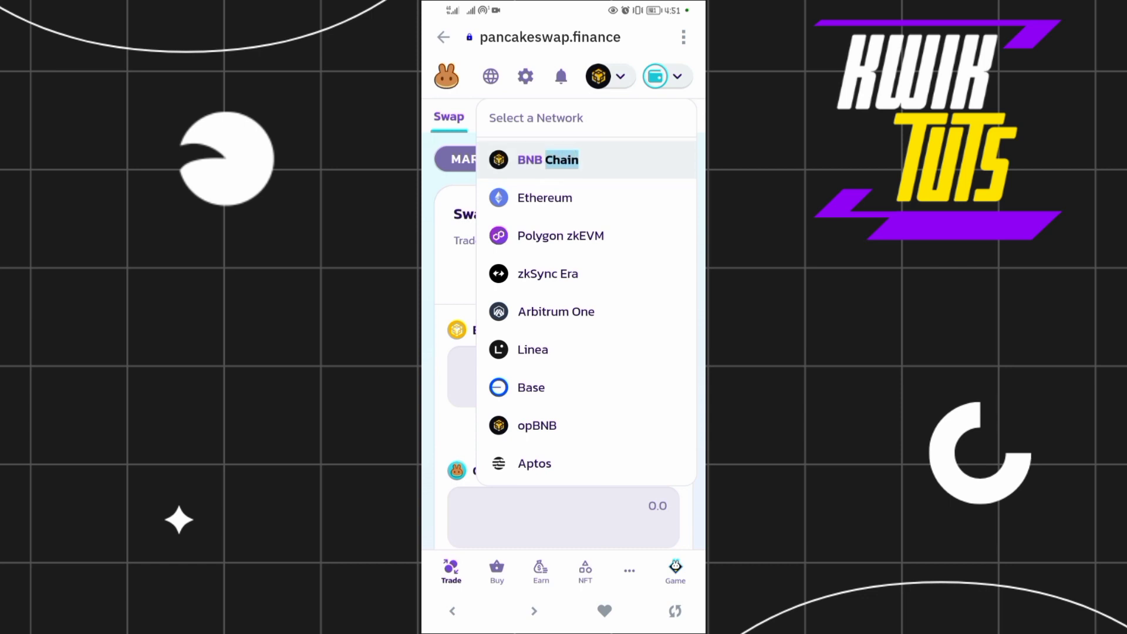
pyautogui.click(533, 160)
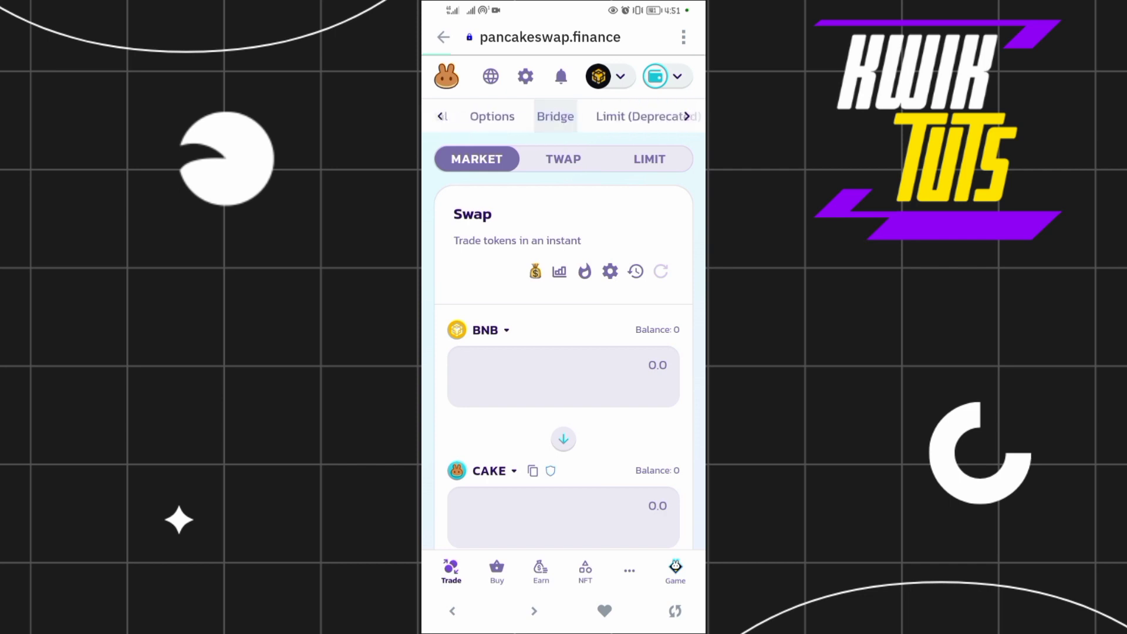
# Go to the Bridge page with its empty token and network selectors in view.
pyautogui.click(555, 117)
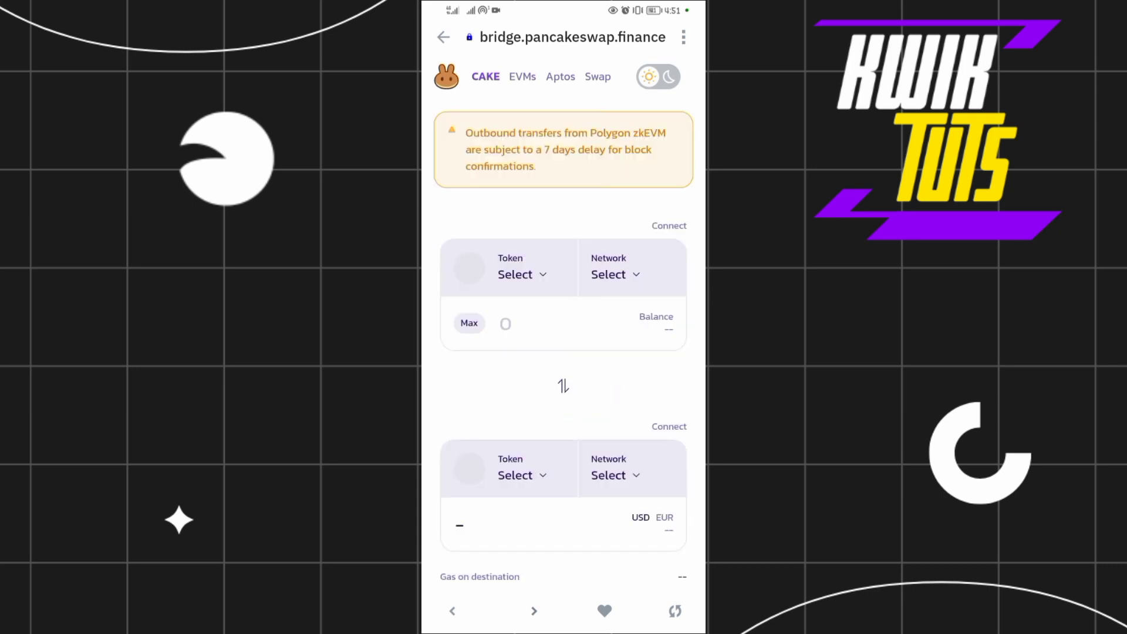
pyautogui.scroll(3)
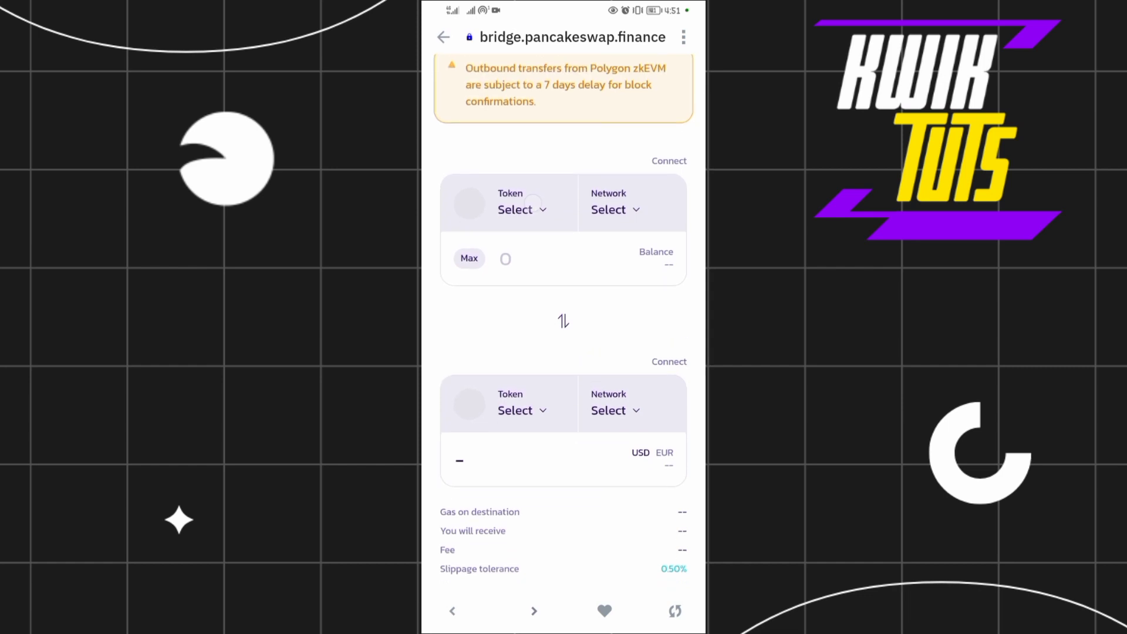
# Choose USDT on Ethereum as the token to send, searching 'Usdt'.
pyautogui.click(521, 209)
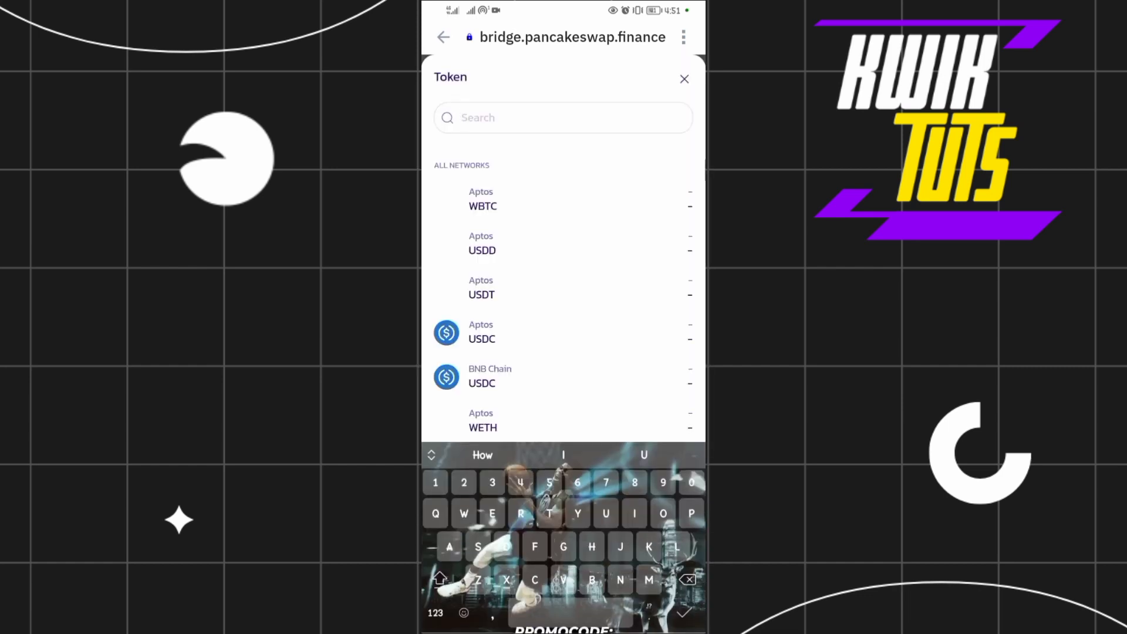
pyautogui.write('Usd')
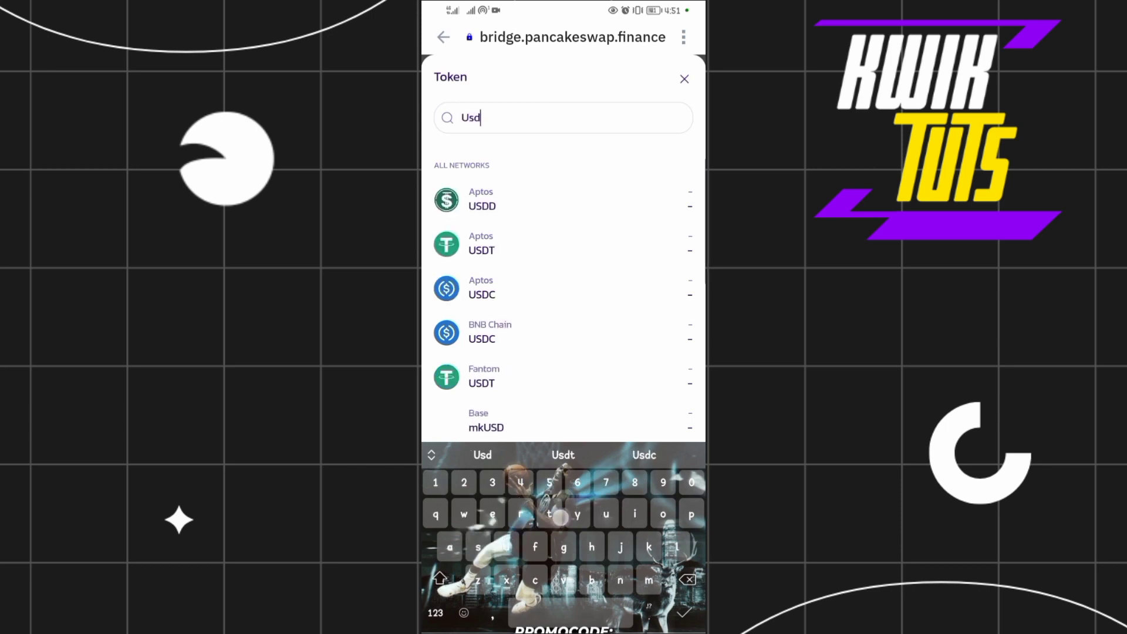
pyautogui.write('t')
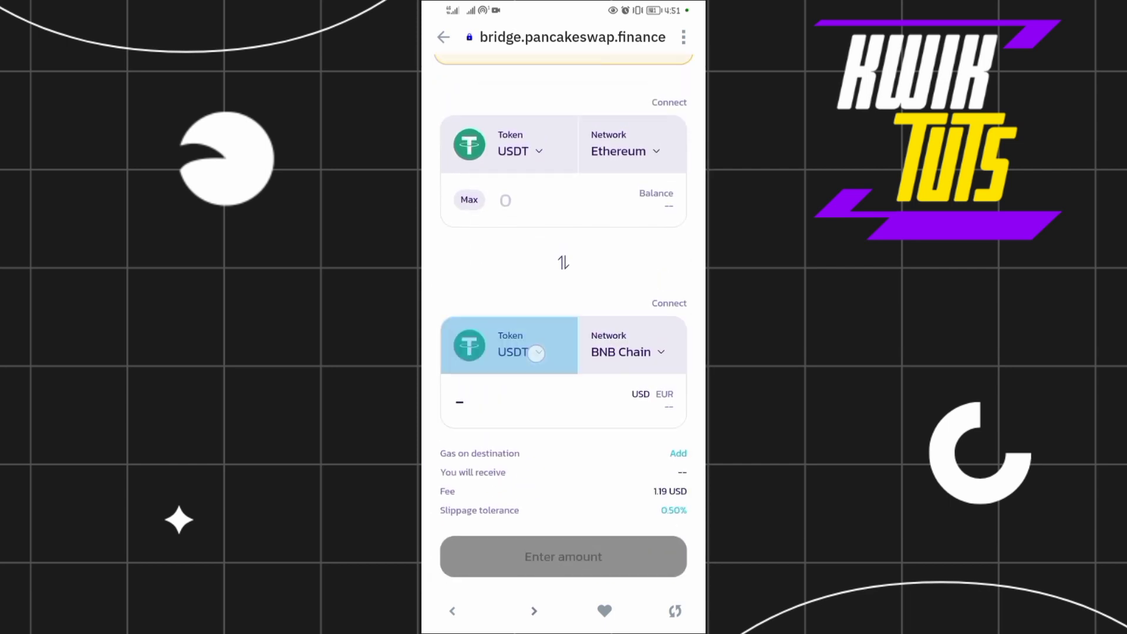
# Choose USDC on Polygon as the token to receive, searching 'Usdc'.
pyautogui.click(510, 351)
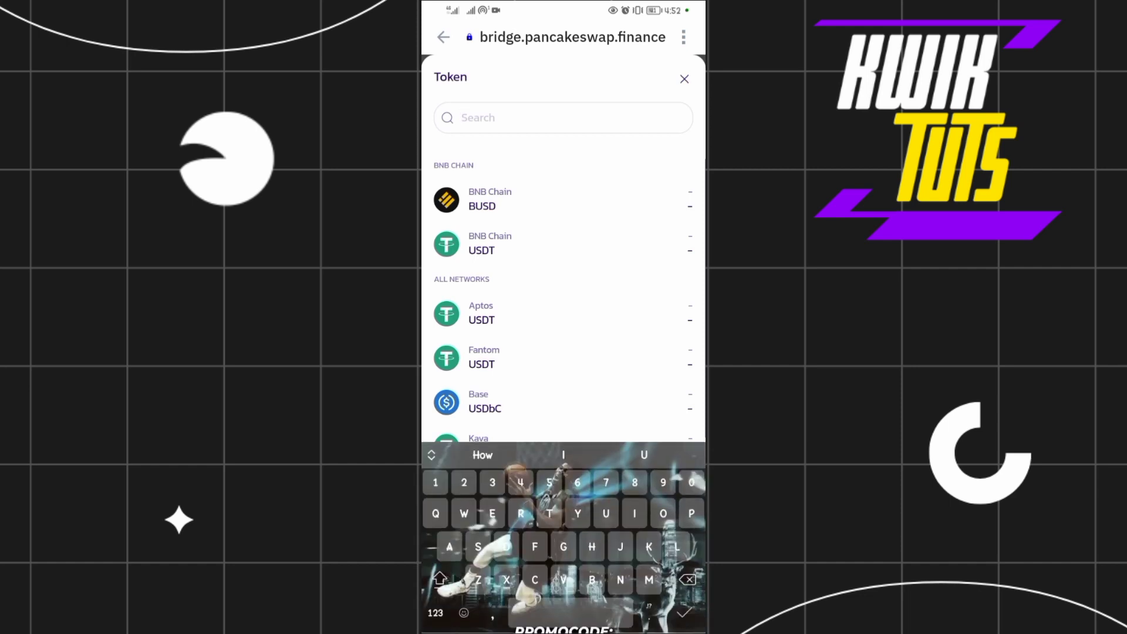
pyautogui.write('Usd')
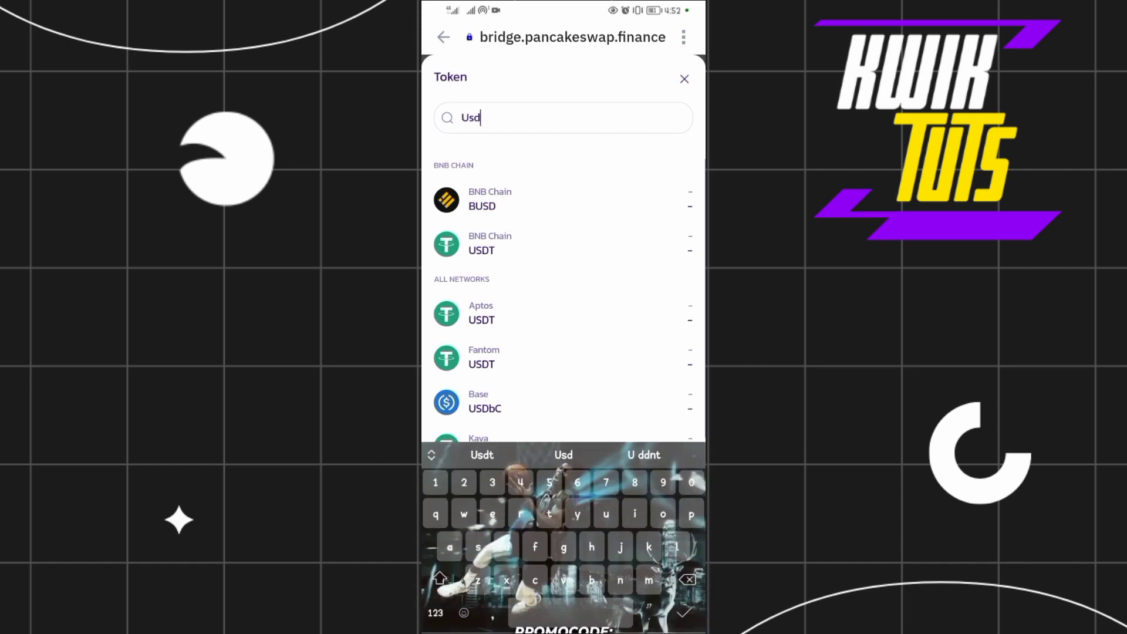
pyautogui.write('c')
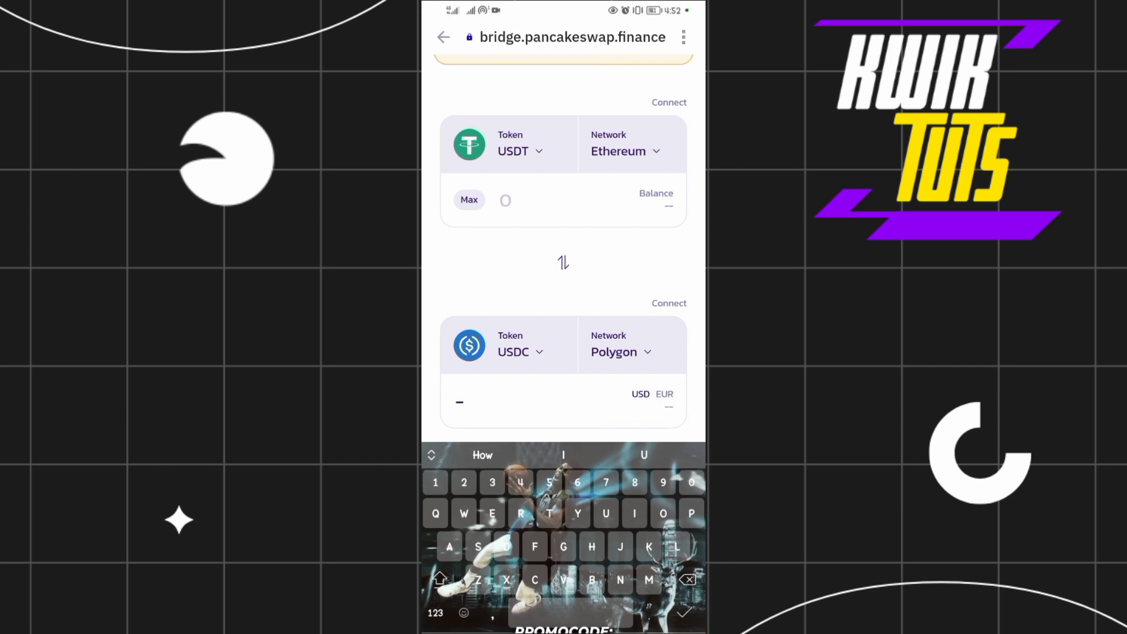
# Enter 766 USDT to bridge for about 764.65 USDC, dismiss the Connect Wallet dialog, leaving Connect shown.
pyautogui.scroll(-3)
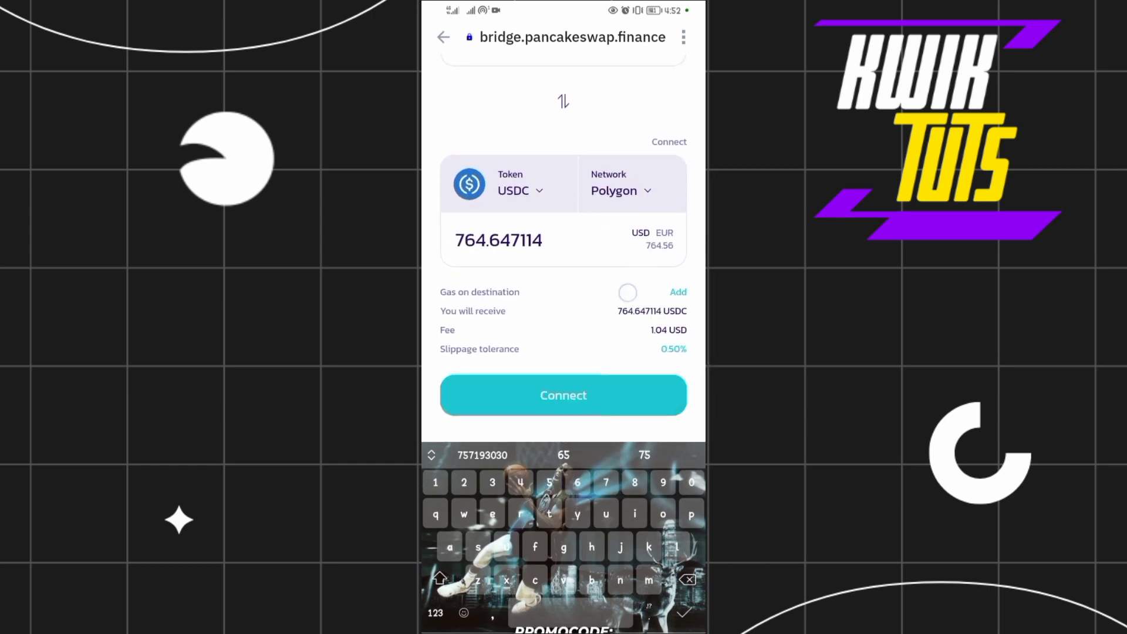
pyautogui.click(564, 395)
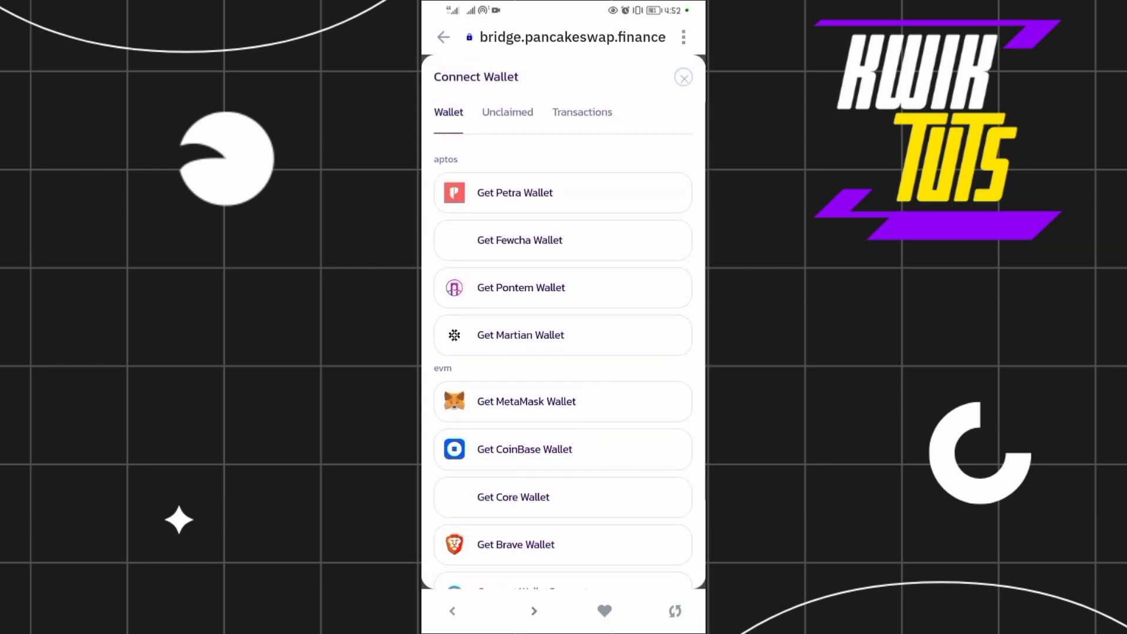
pyautogui.click(683, 78)
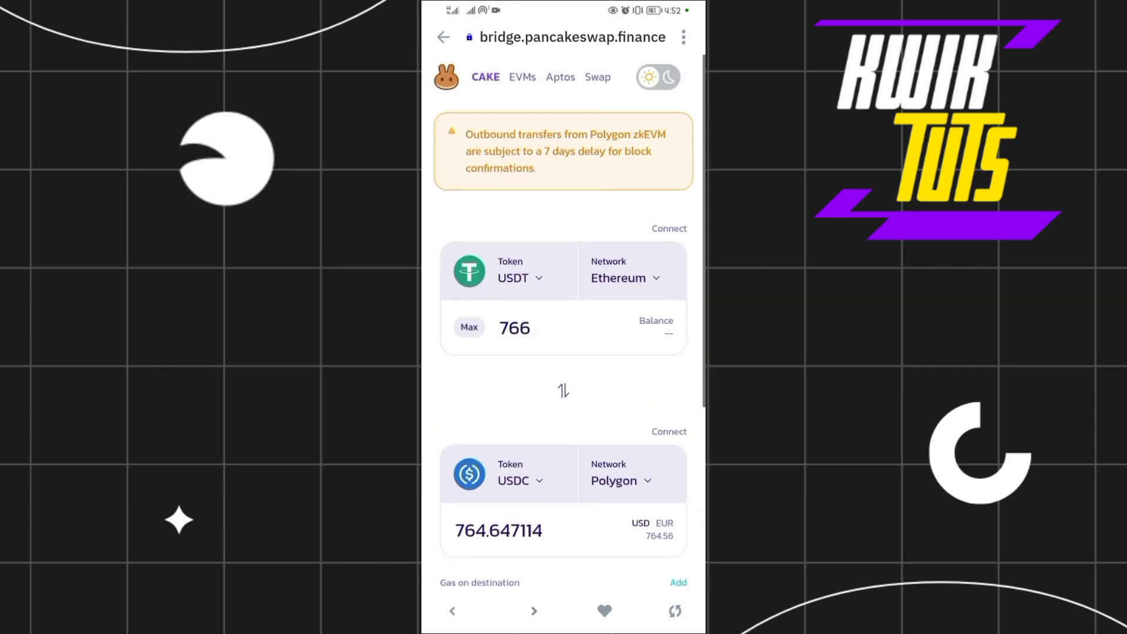
pyautogui.scroll(-3)
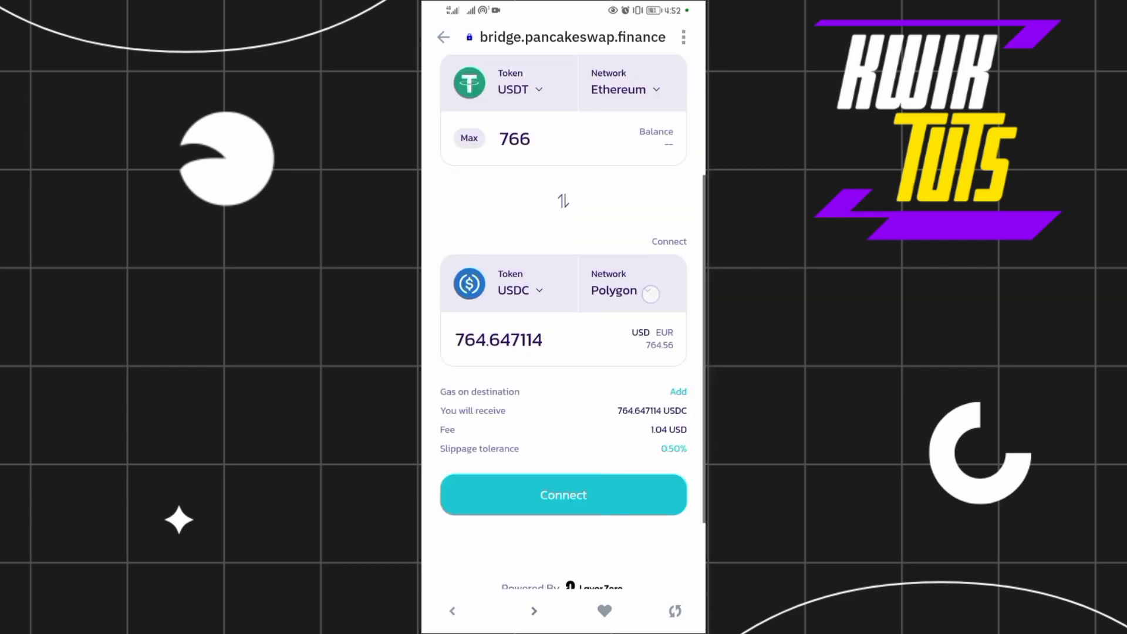